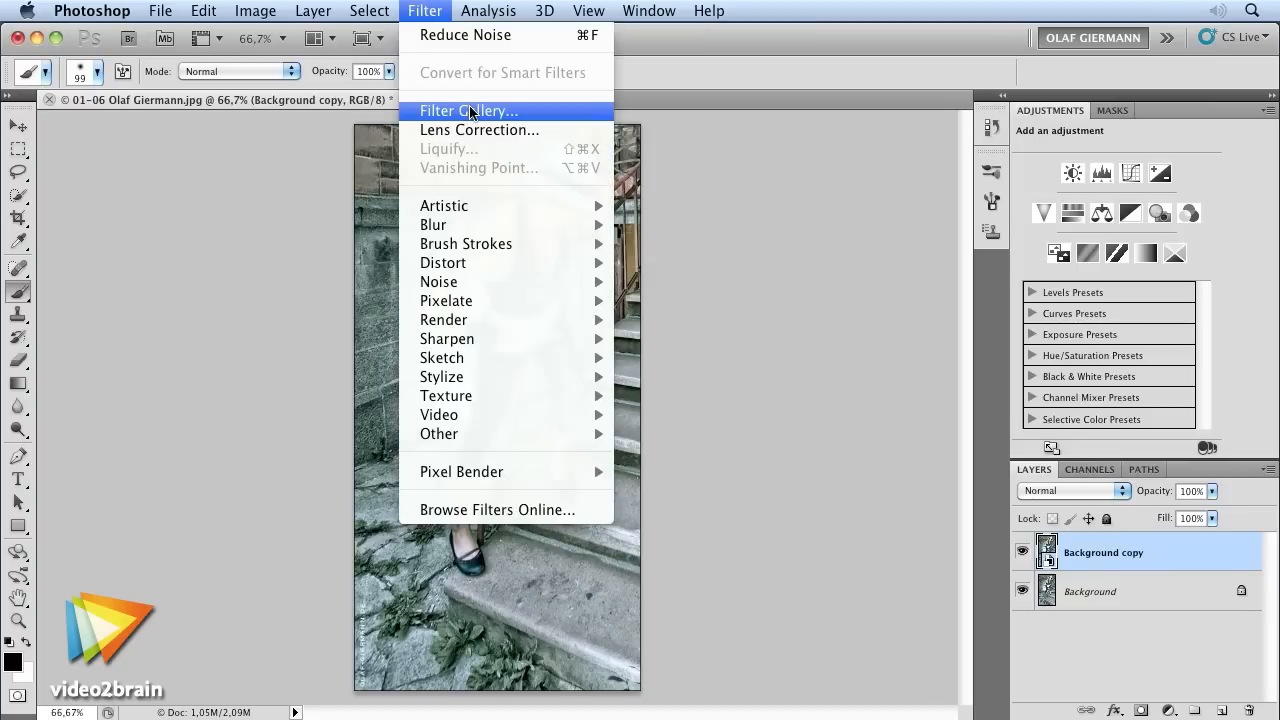
Step: Bring up the Lens Flare filter dialog for the boardwalk photo
left_click(468, 110)
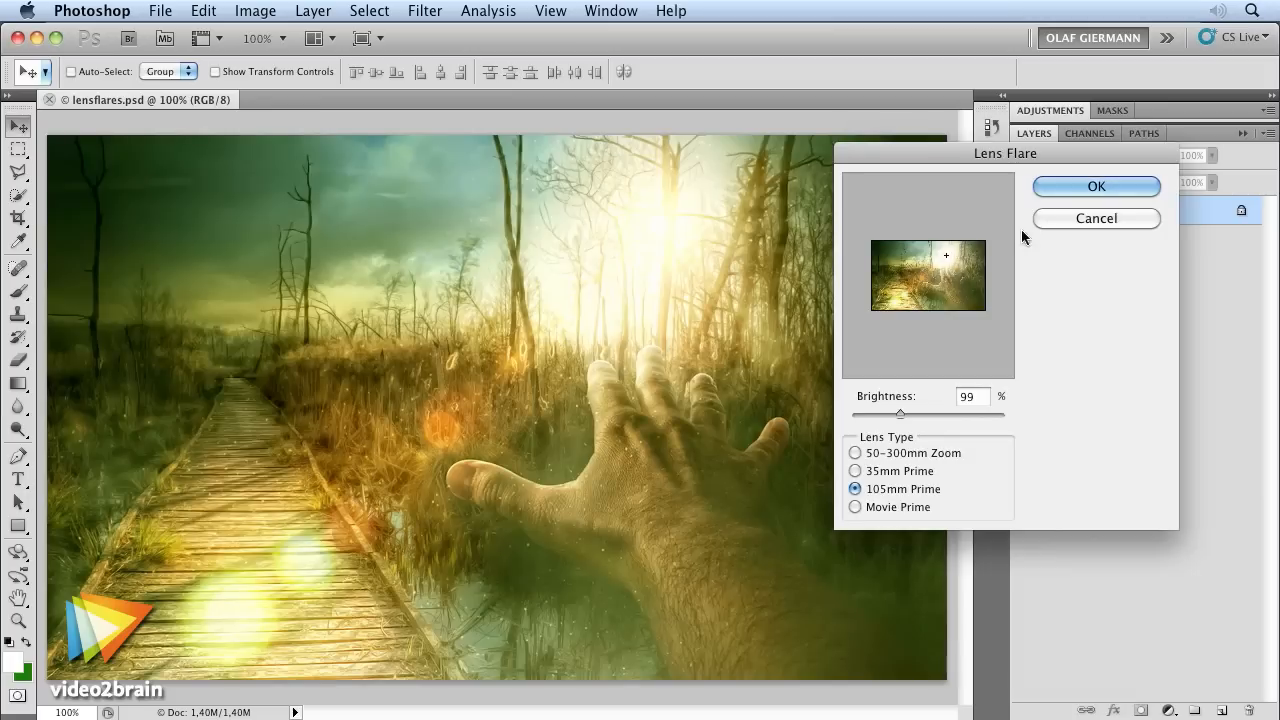
Step: Apply the 105mm Prime flare at 99% brightness, then reposition its centre in the preview
left_click(1096, 188)
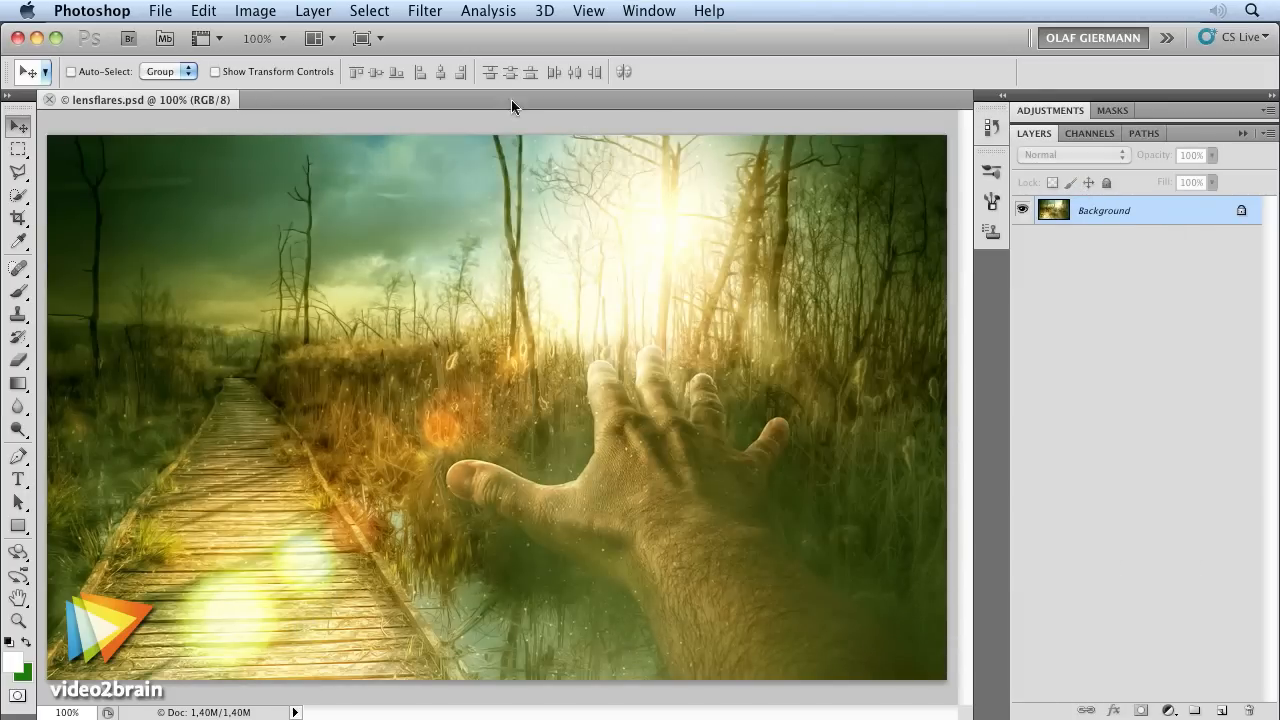
left_click(424, 12)
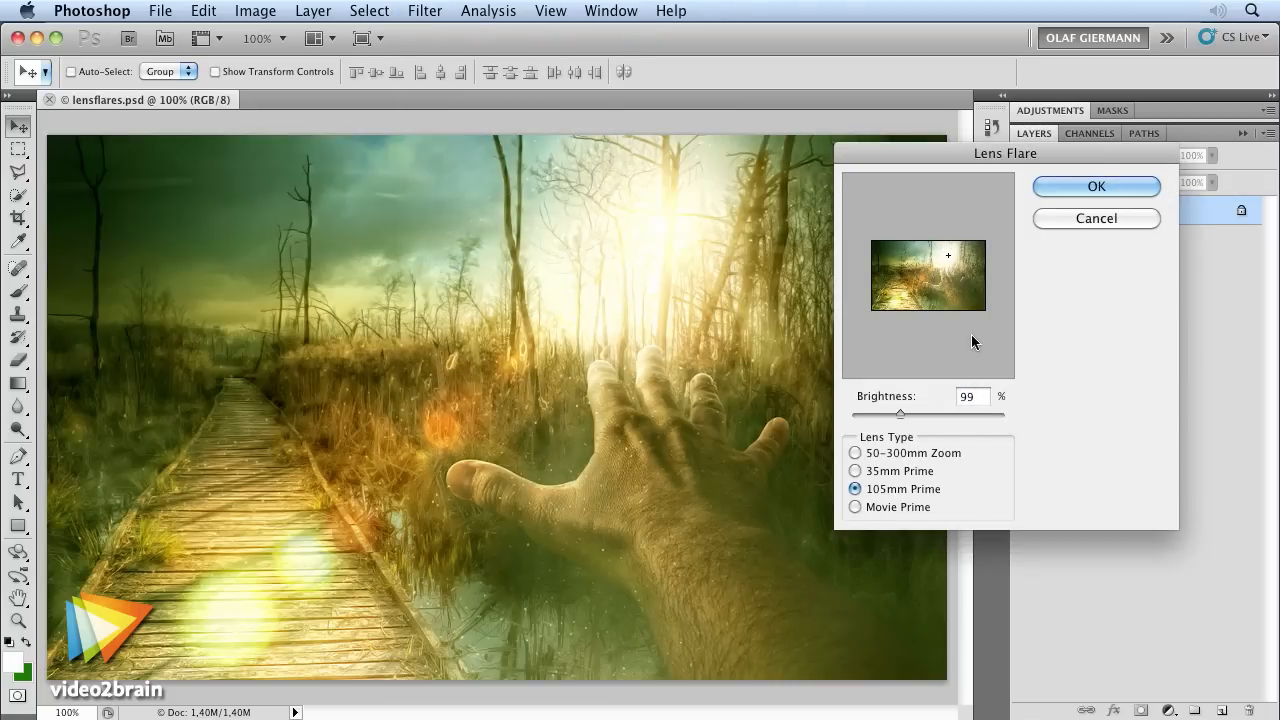
left_click(424, 12)
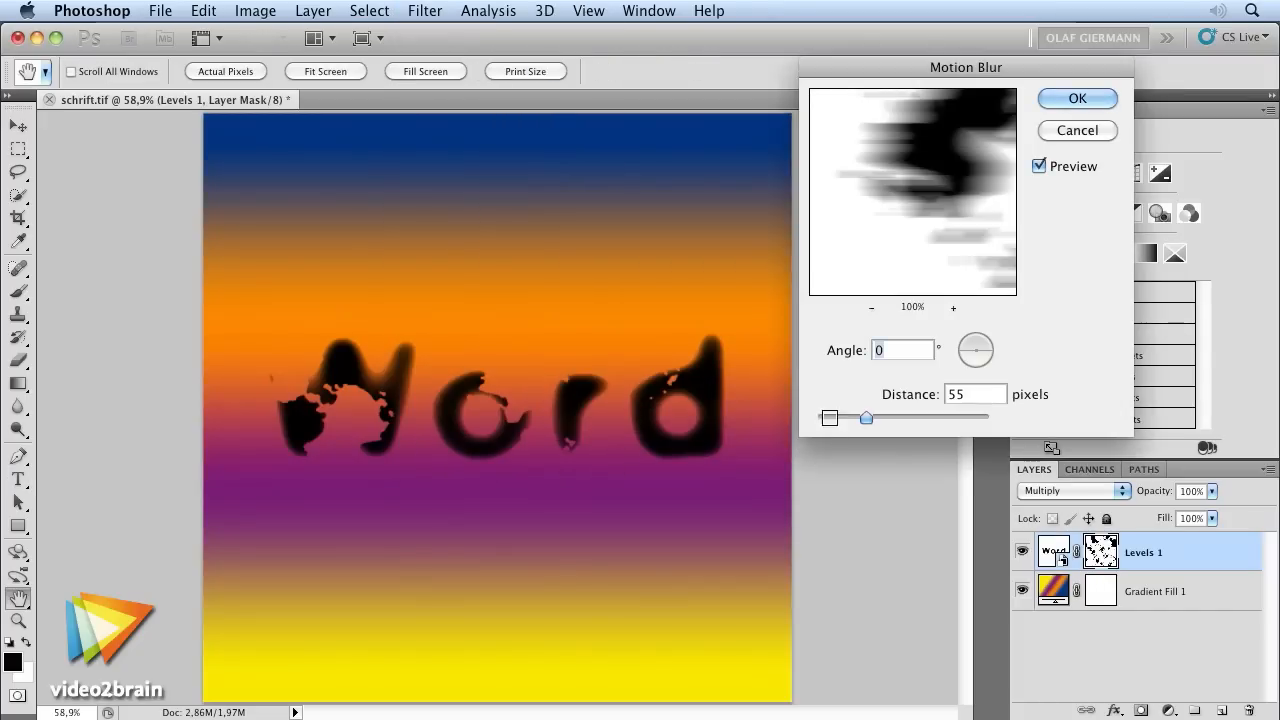
Step: Set the text's motion blur to -90° angle with a 268-pixel distance
left_click_drag(866, 418, 900, 418)
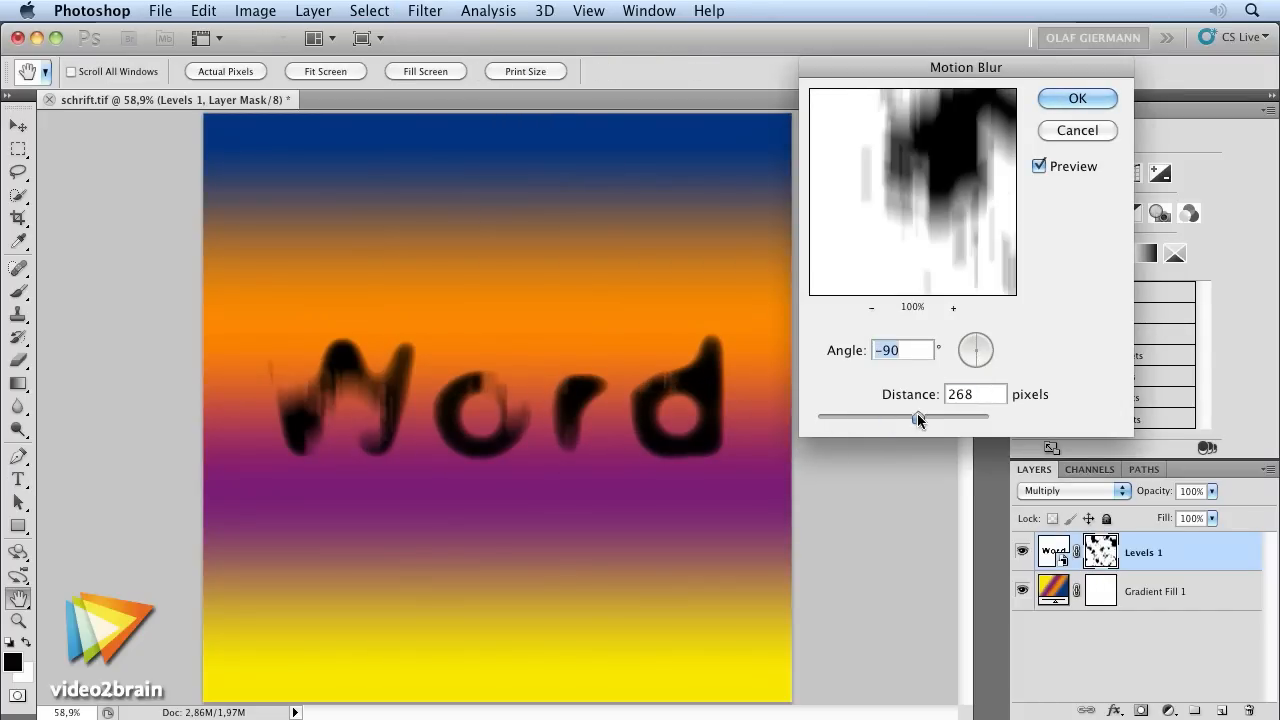
left_click_drag(916, 418, 990, 418)
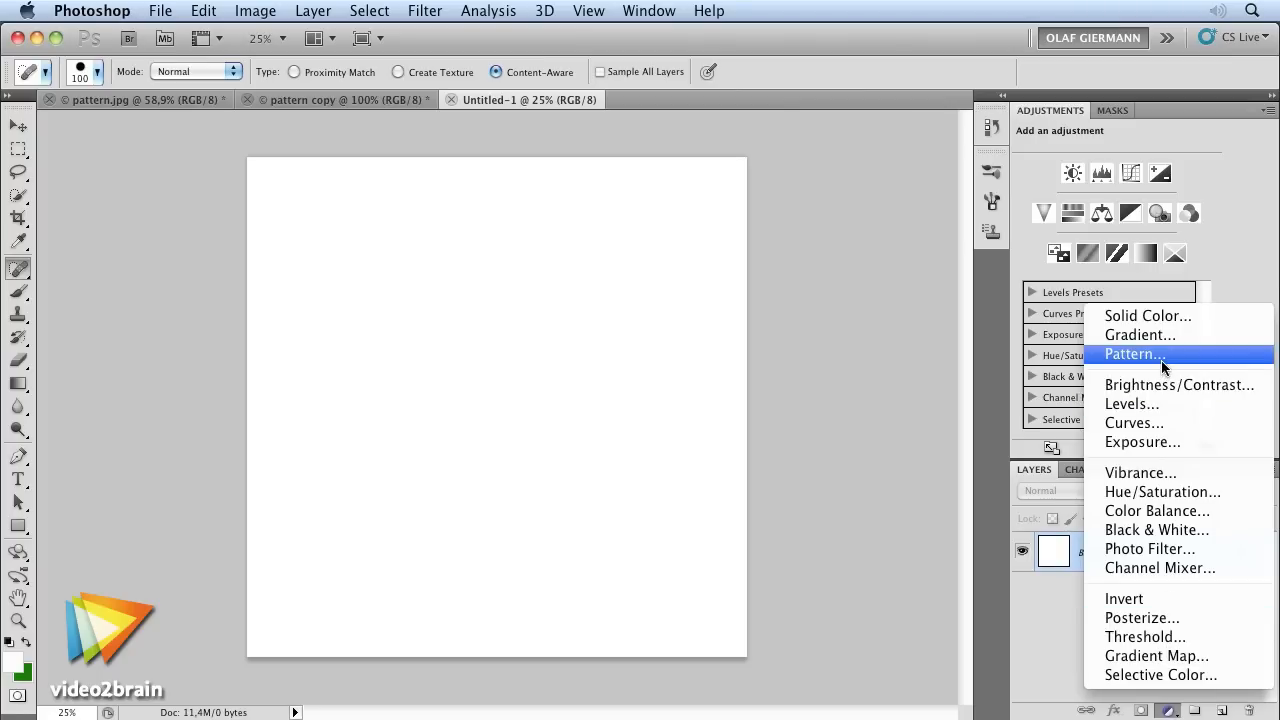
Step: Add a flower Pattern Fill layer, then warp the city photo with Rectangular-to-Polar coordinates
left_click(1132, 354)
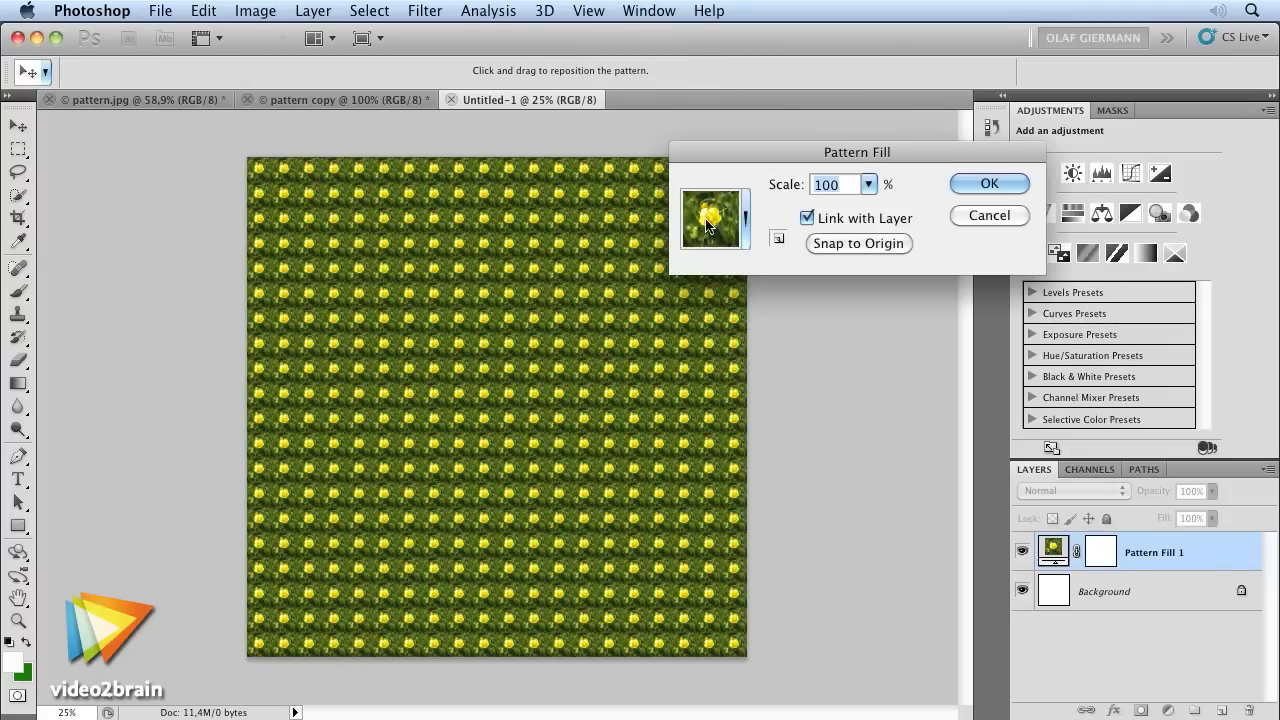
mouse_move(980, 190)
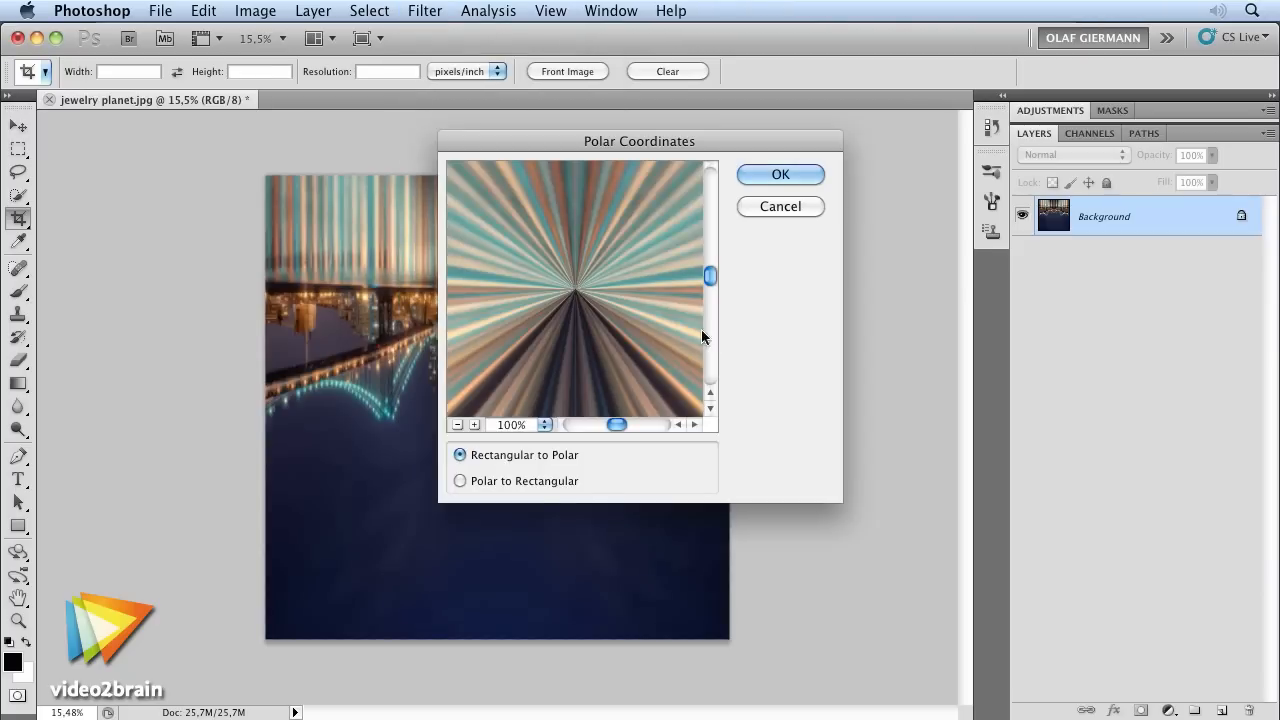
left_click(456, 424)
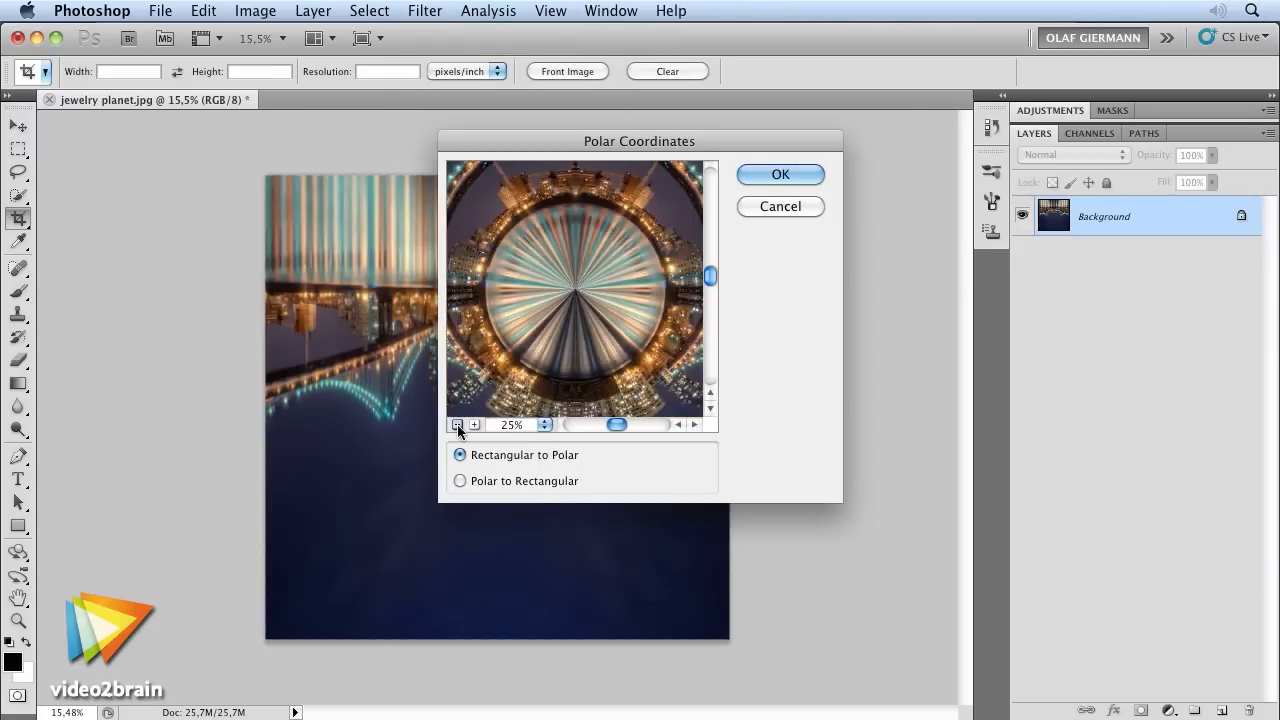
left_click(780, 174)
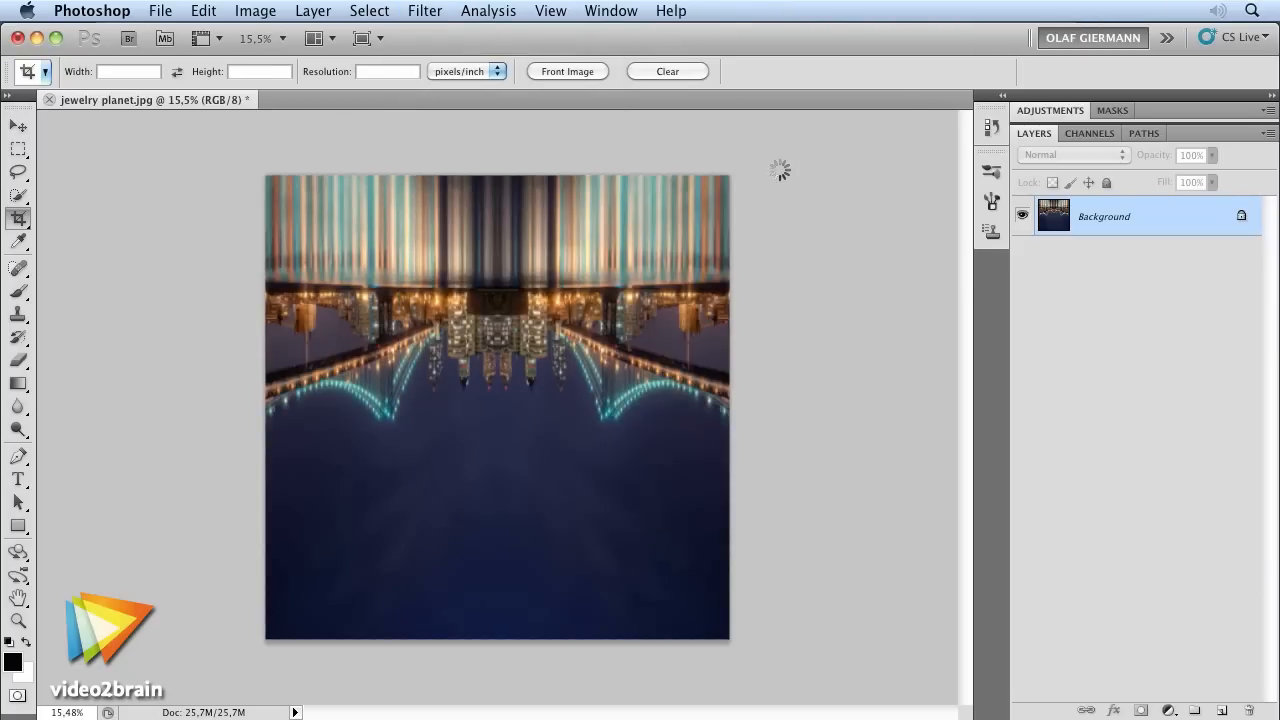